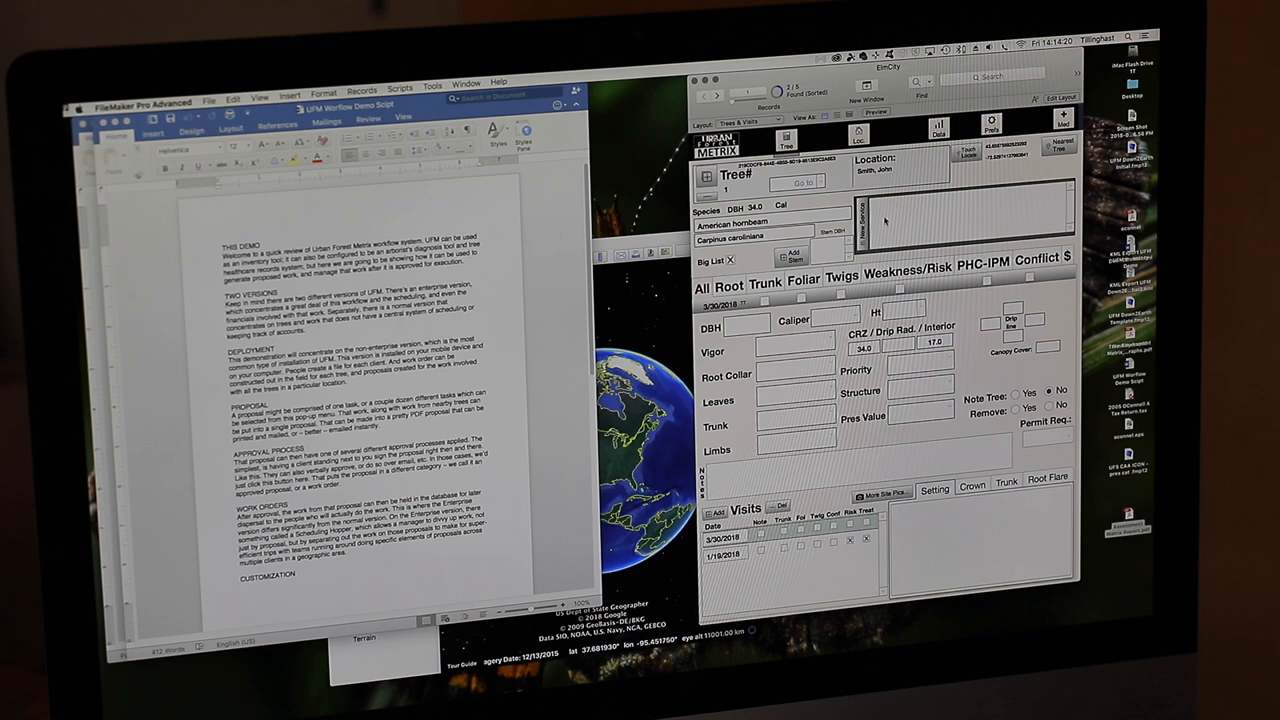
Step: Start a new tree record and bring up its species value list
left_click(970, 192)
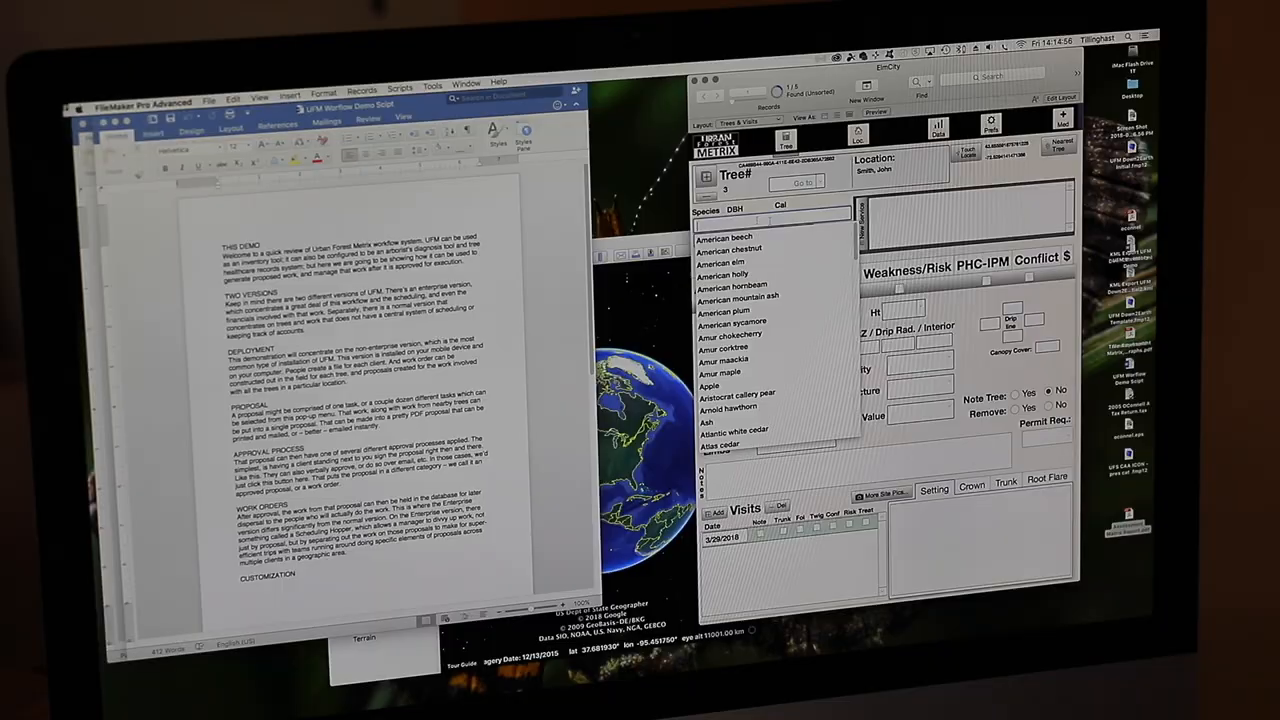
Step: Create a proposed assignment from the tree's two tasks for the client location
left_click(720, 224)
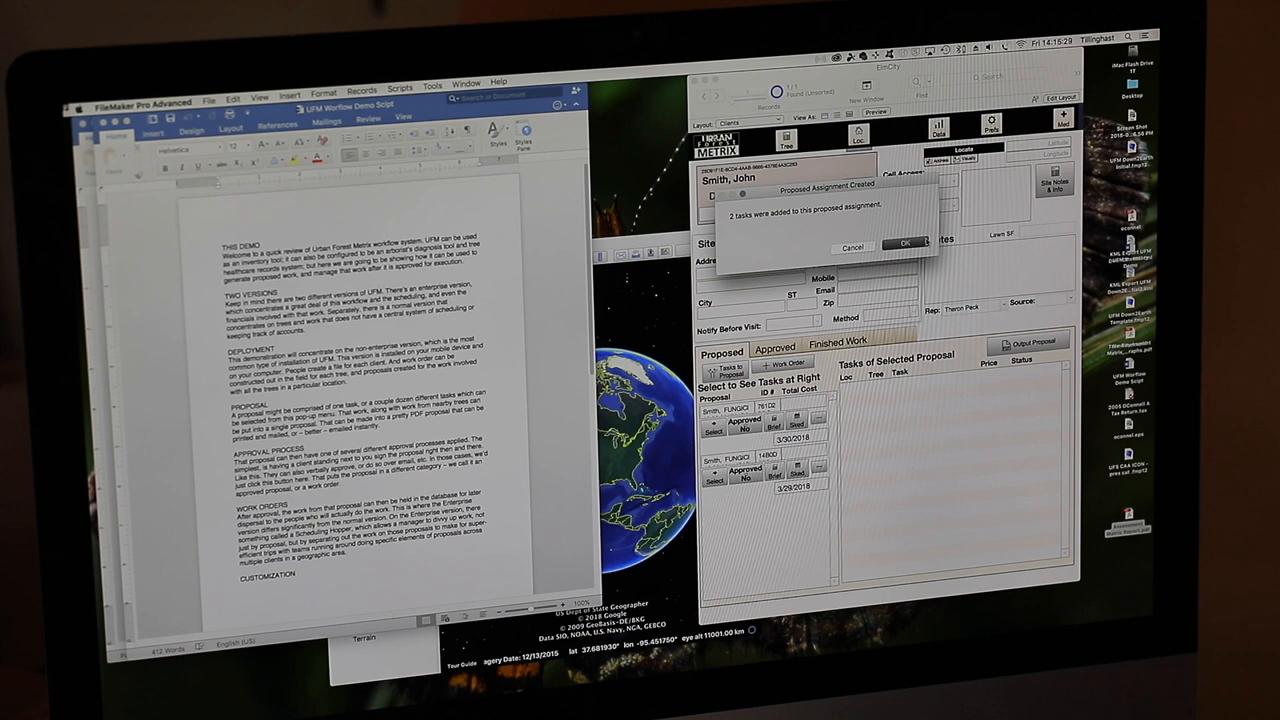
Step: Acknowledge the Proposed Assignment Created confirmation so the proposal's two tasks are listed
left_click(904, 248)
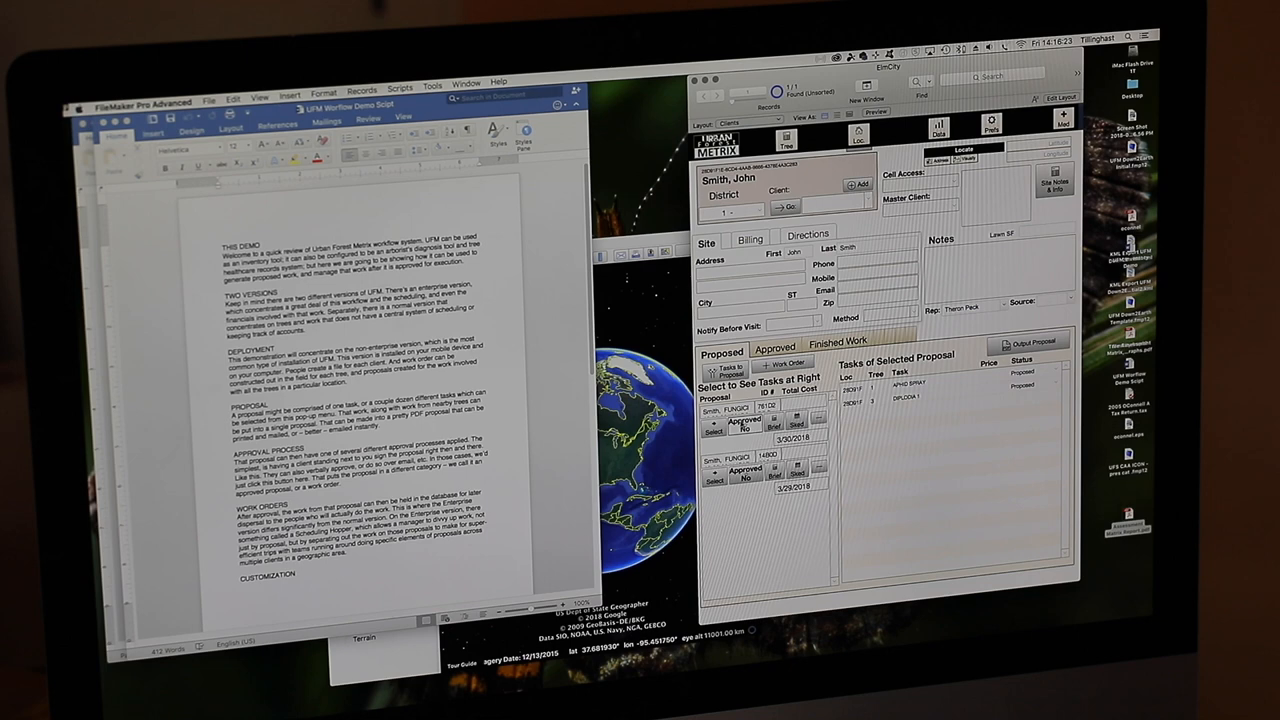
Step: Show the client location's Finished Work section, currently with no finished tasks
left_click(744, 424)
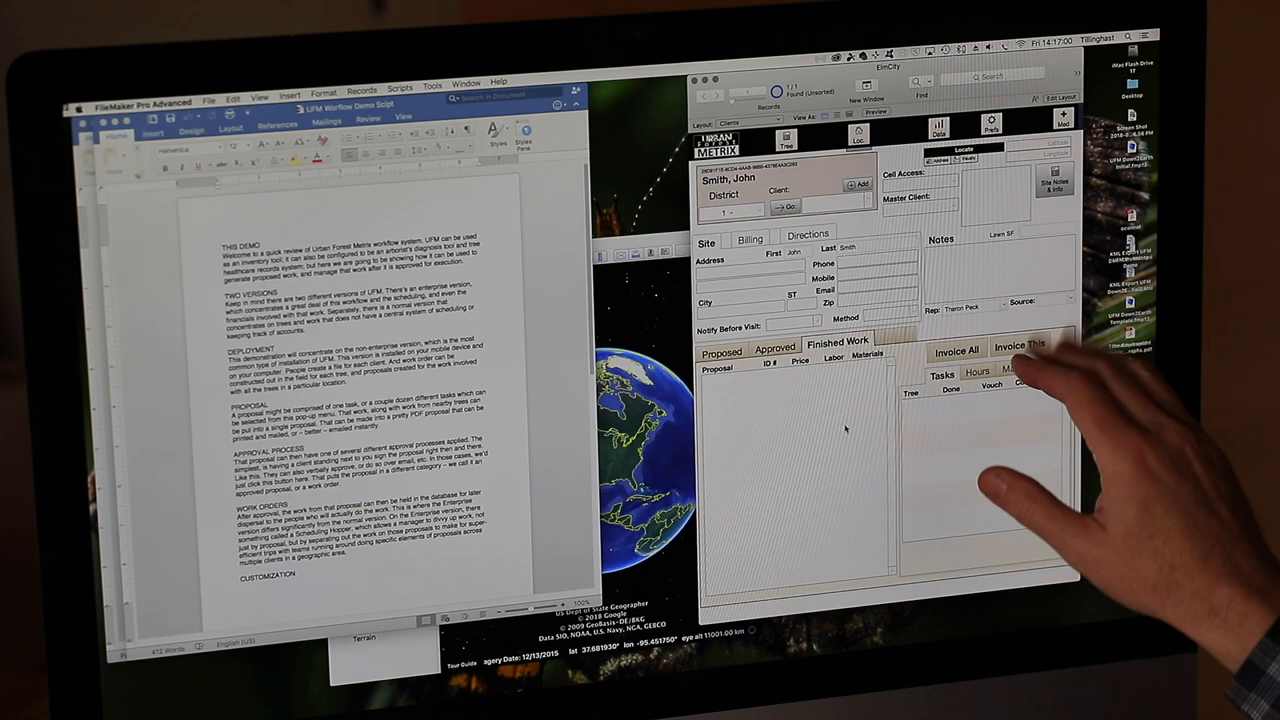
Step: Show the client location's Approved proposals, where the new proposal is listed
left_click(776, 348)
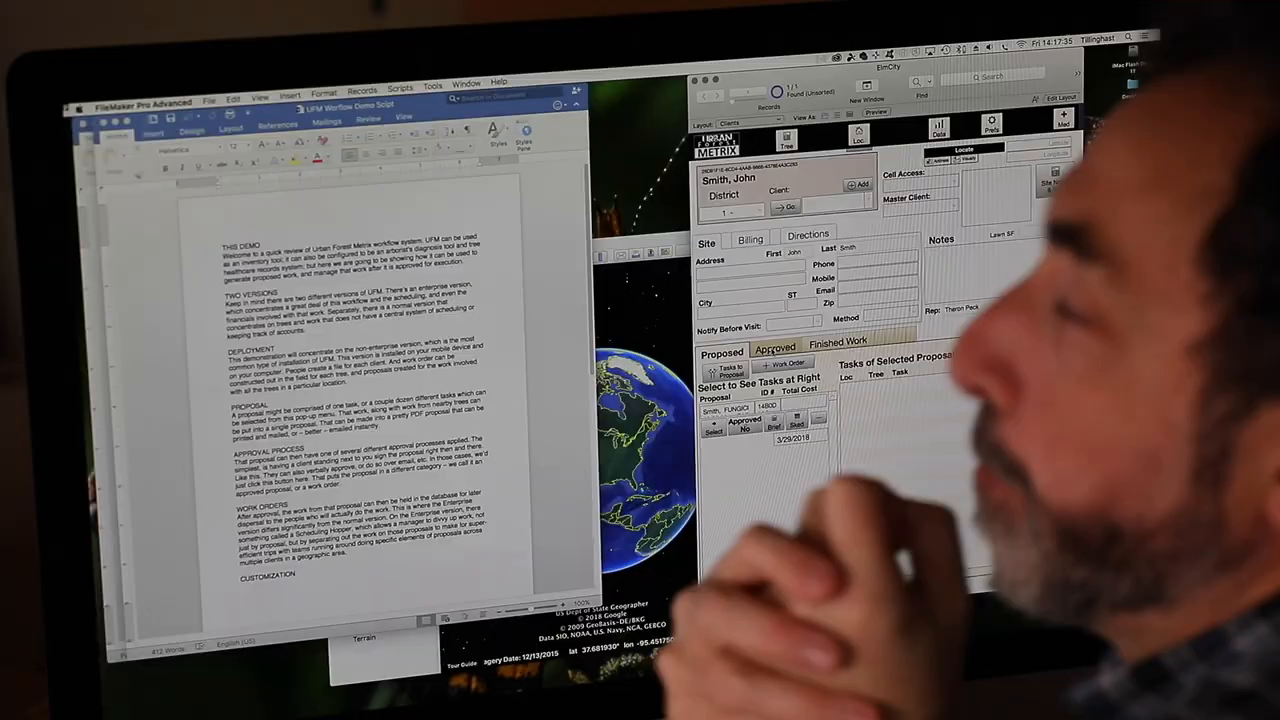